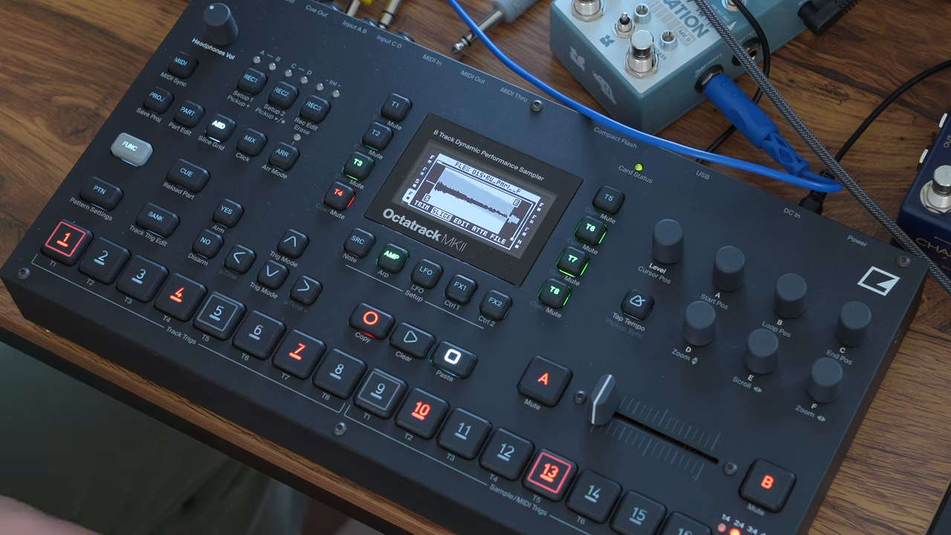
- Start sequencer playback of the pattern with trigs on steps 1, 4, 7, 10, 13
{"action": "left_click", "coordinate": [419, 336]}
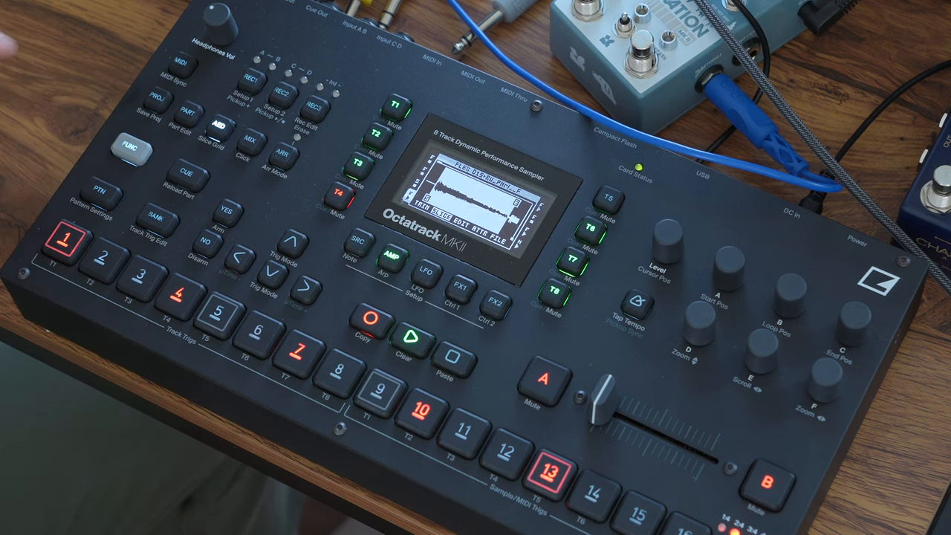
{"action": "left_click", "coordinate": [636, 304]}
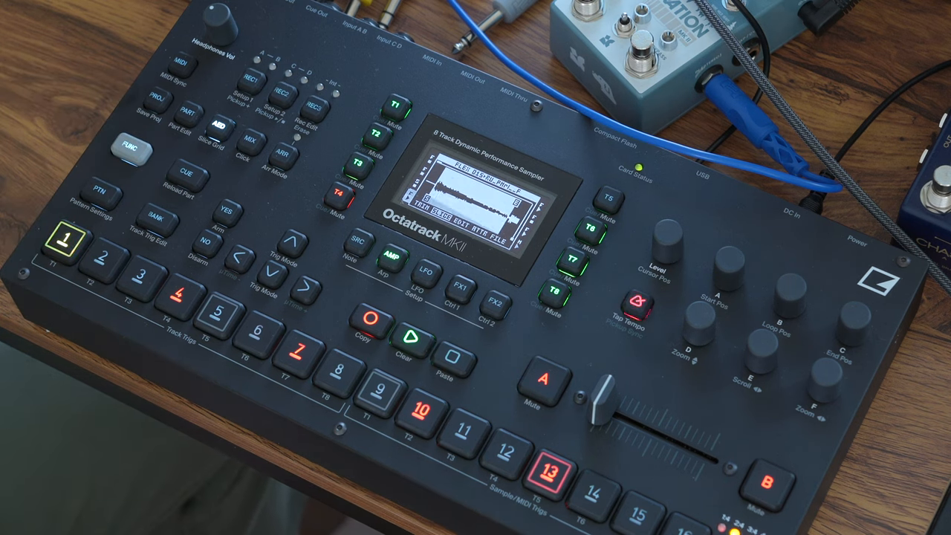